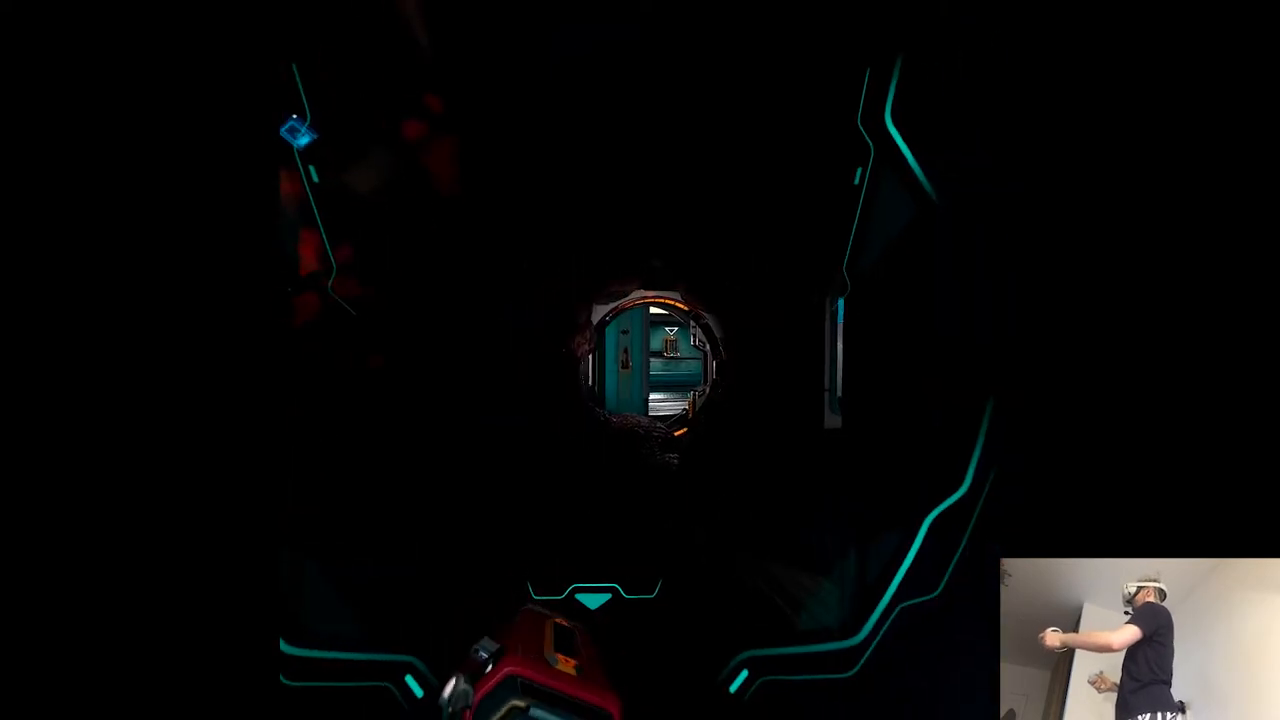
pyautogui.moveTo(640, 360)
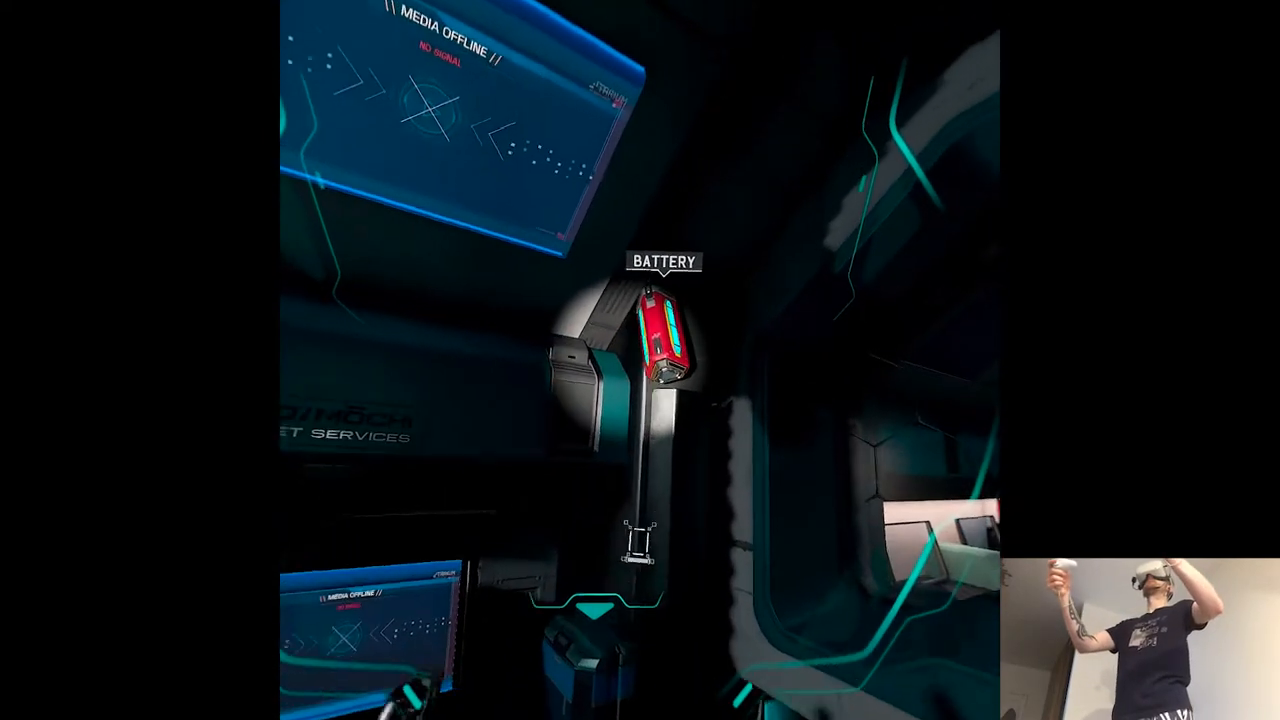
pyautogui.moveTo(640, 360)
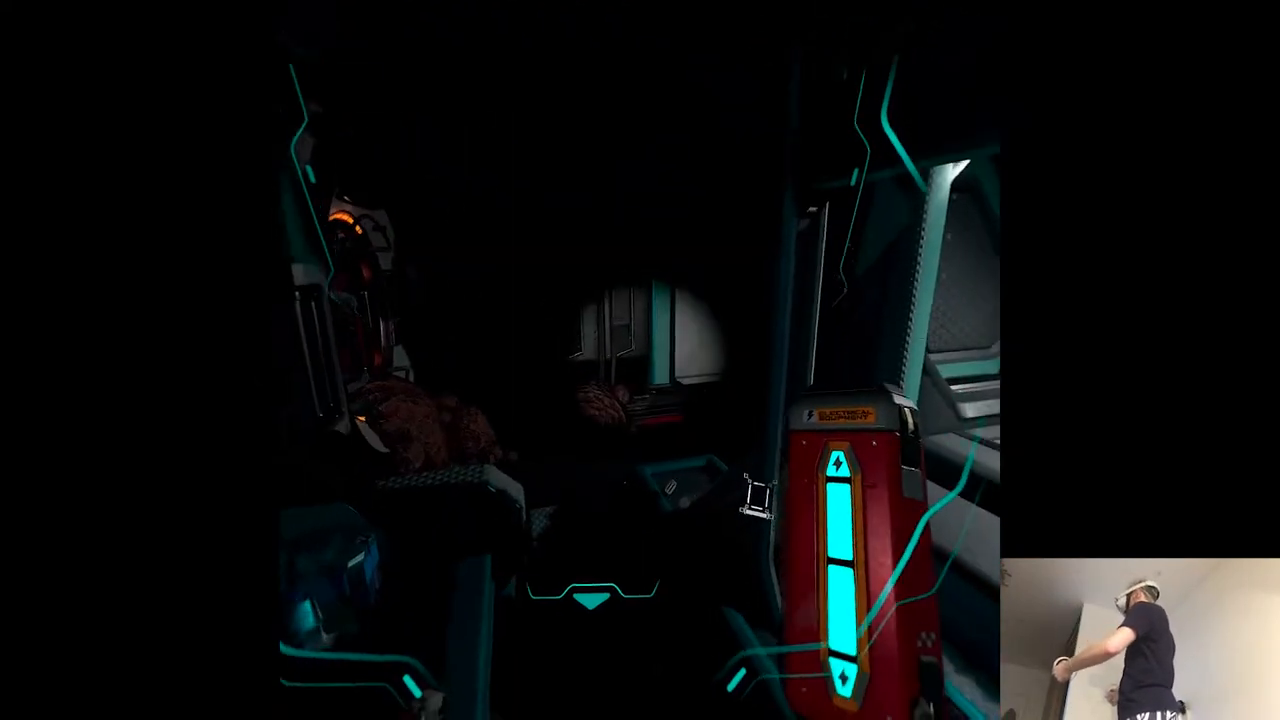
pyautogui.moveTo(640, 360)
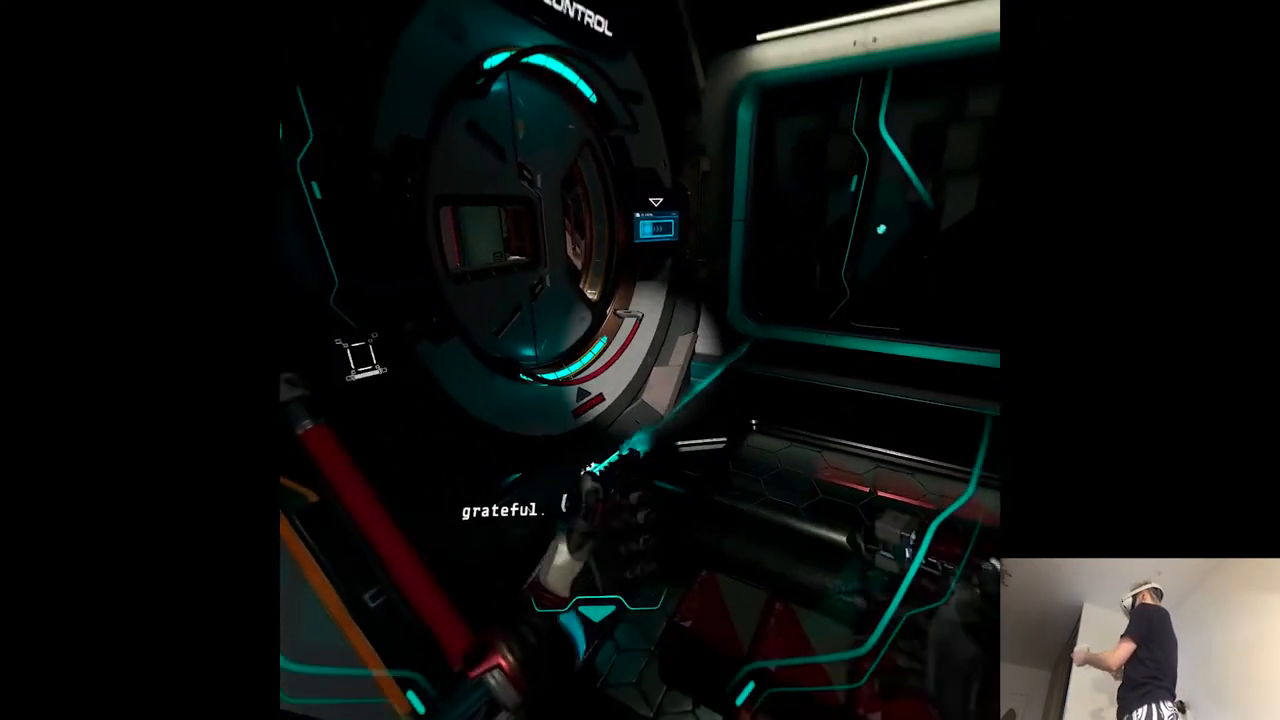
pyautogui.moveTo(640, 360)
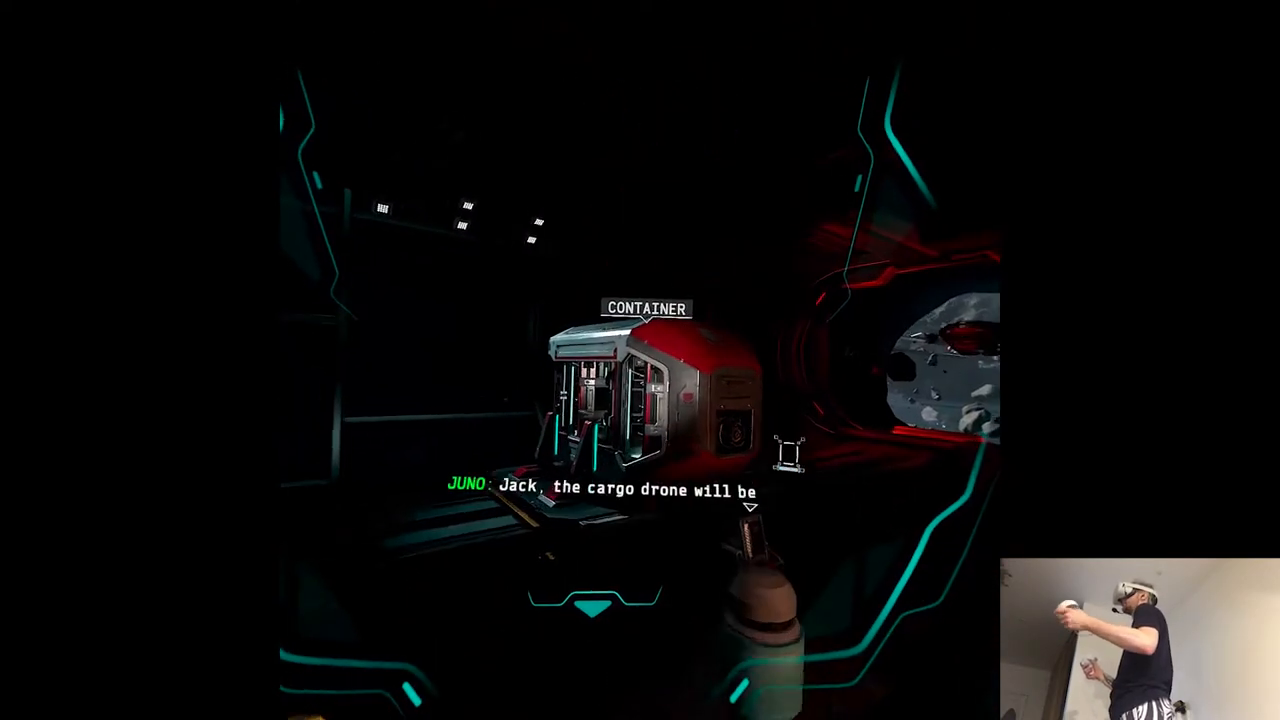
pyautogui.moveTo(640, 360)
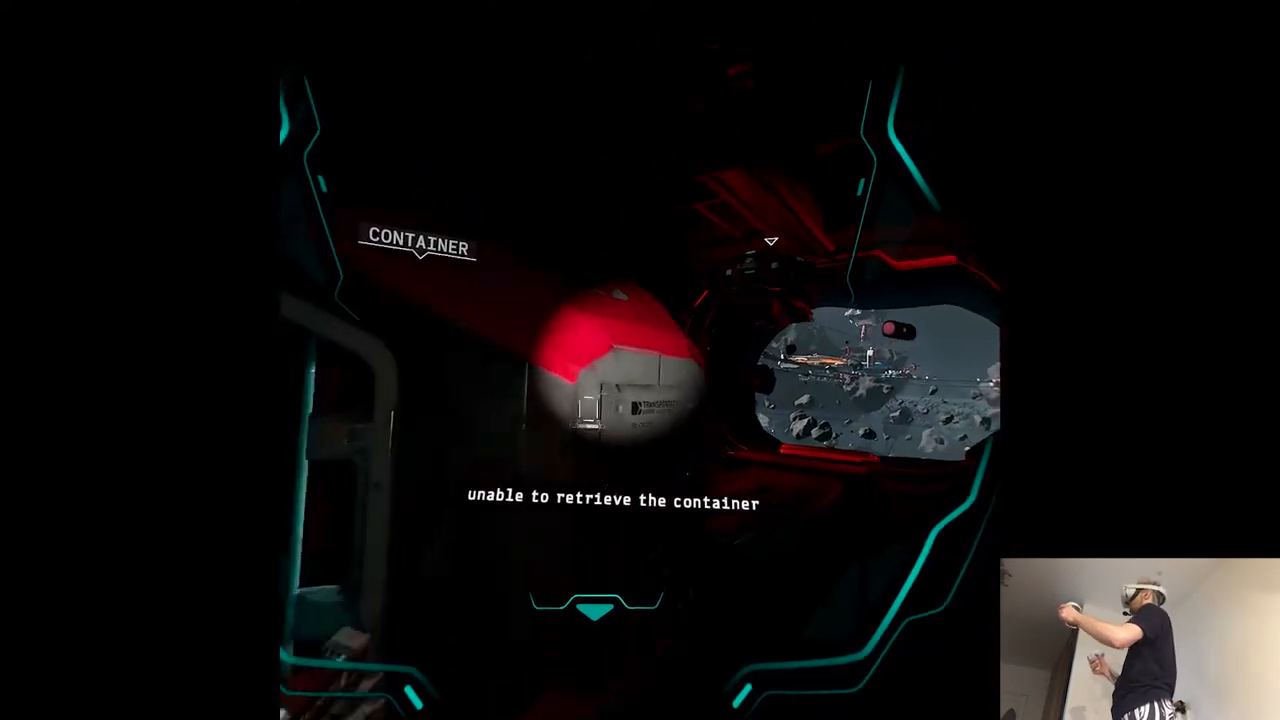
pyautogui.moveTo(640, 360)
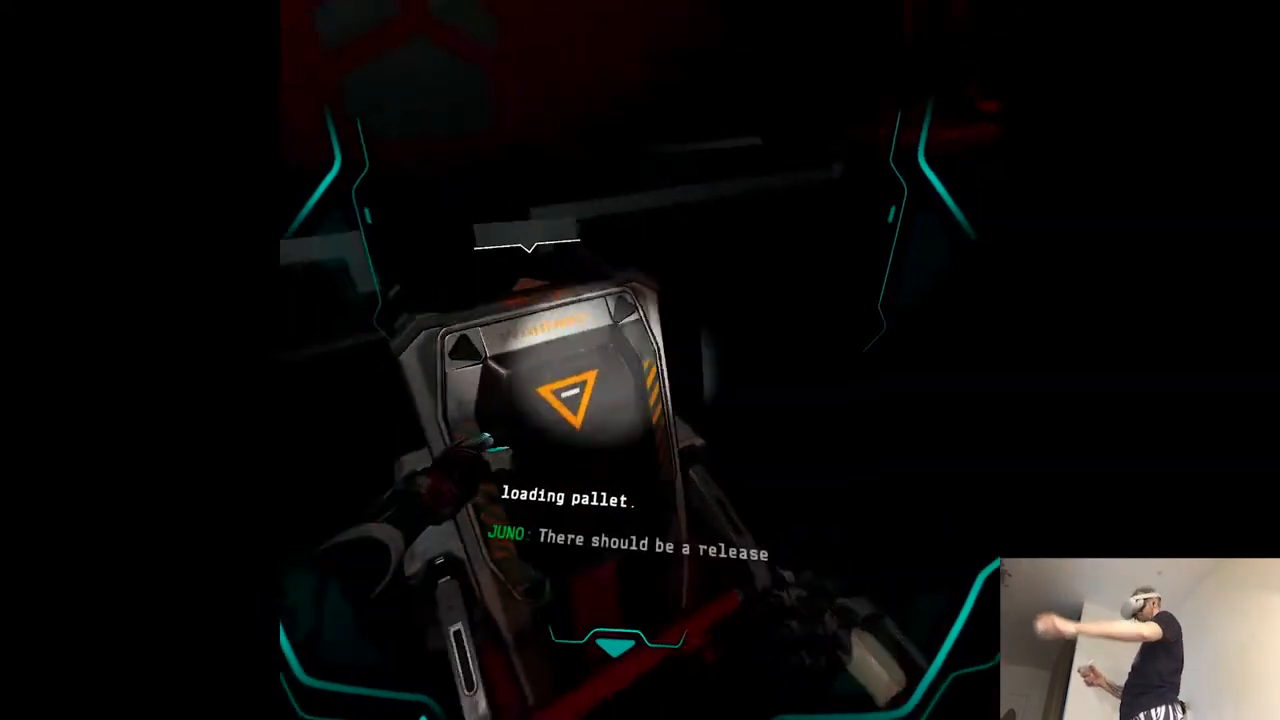
pyautogui.moveTo(640, 400)
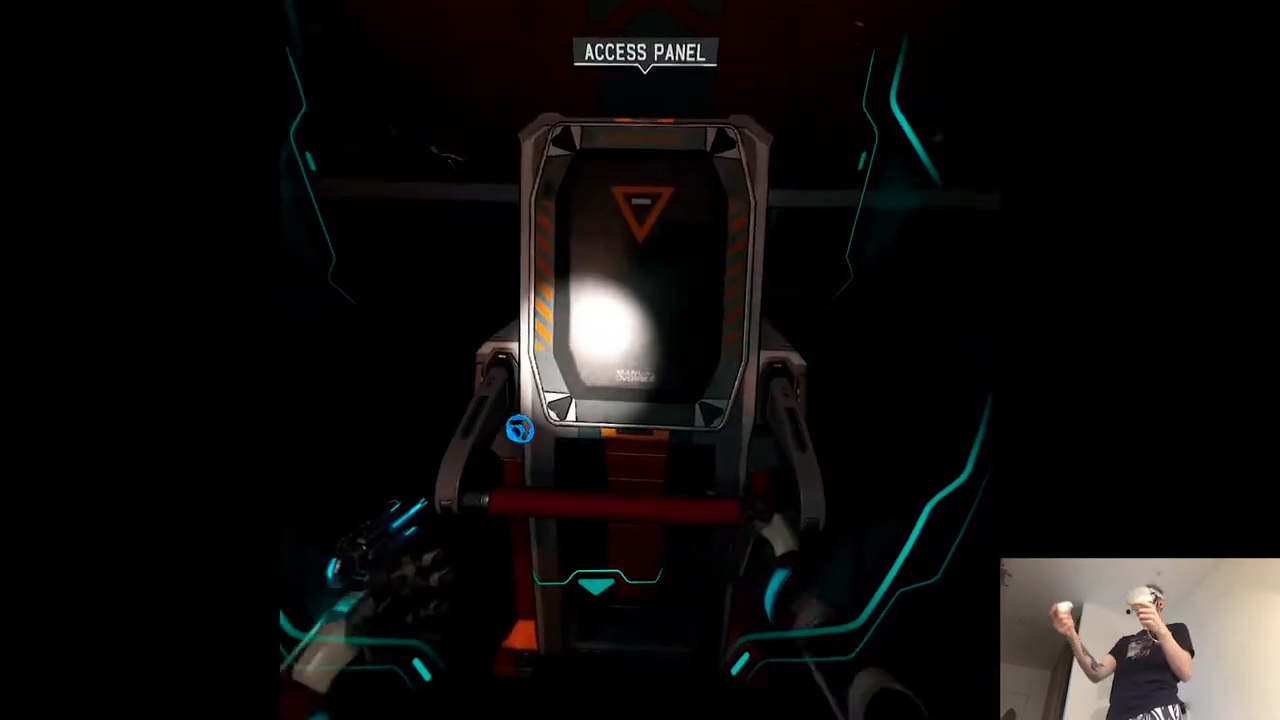
pyautogui.moveTo(640, 360)
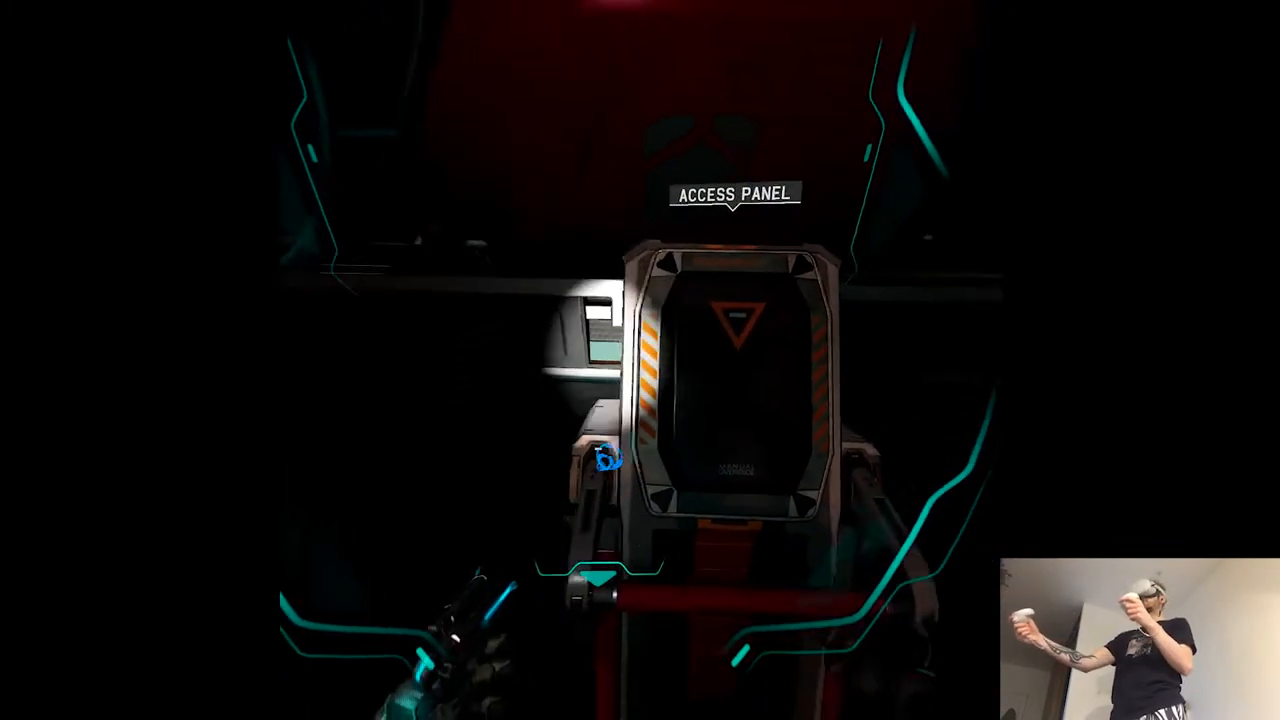